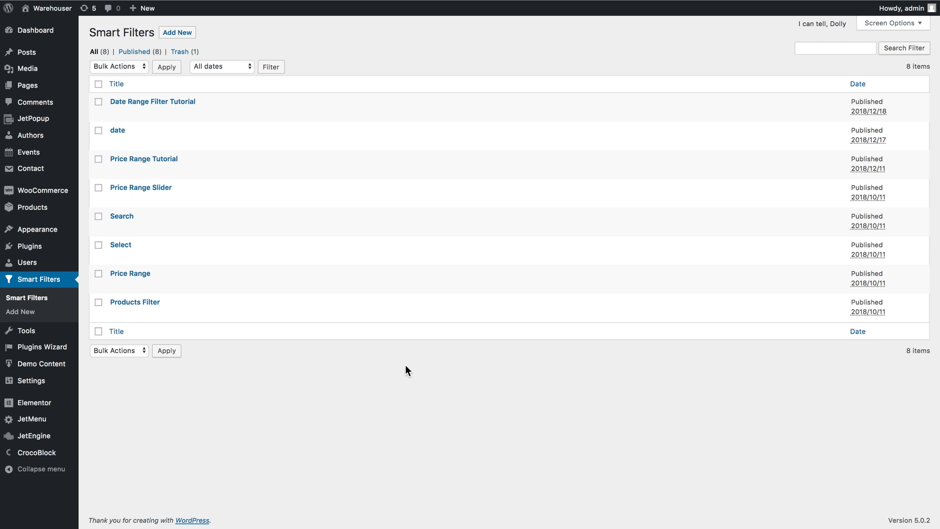
Start a new smart filter from the Smart Filters list, reaching a blank Add New Filter form
left_click(177, 32)
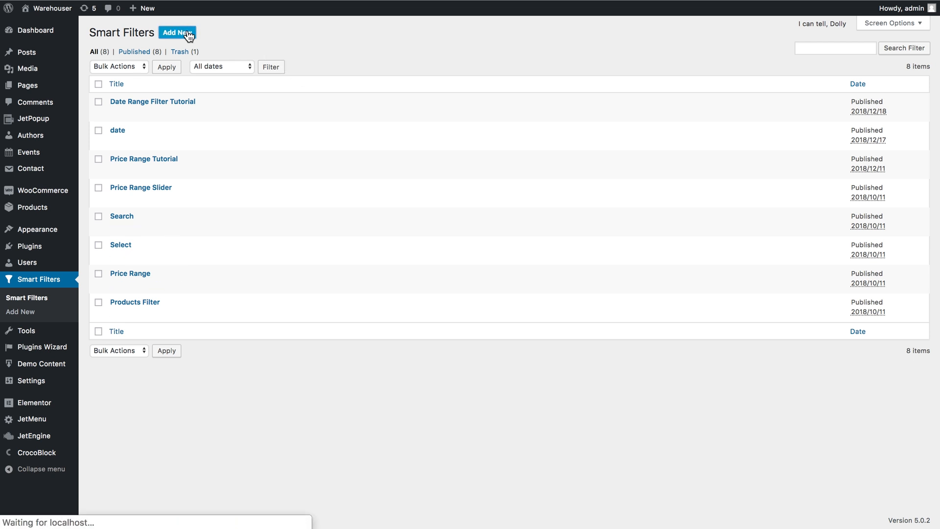
left_click(177, 33)
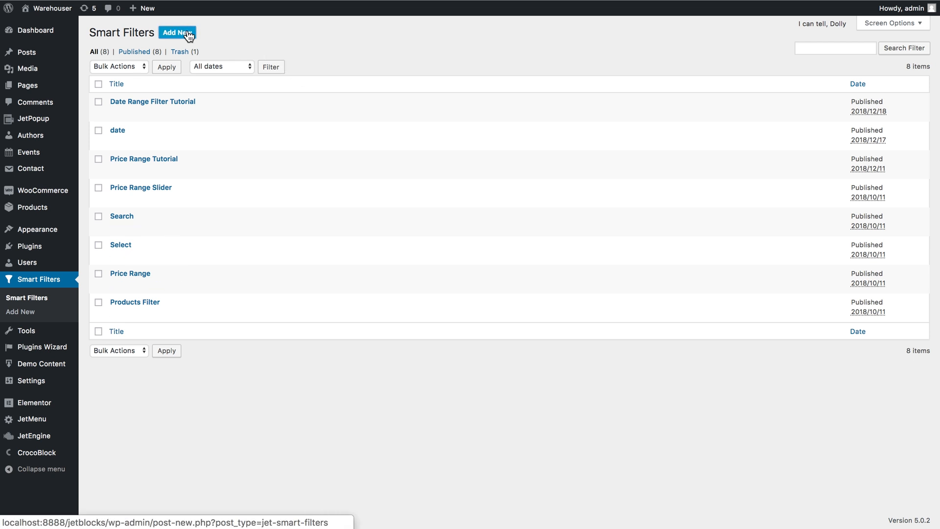
left_click(176, 33)
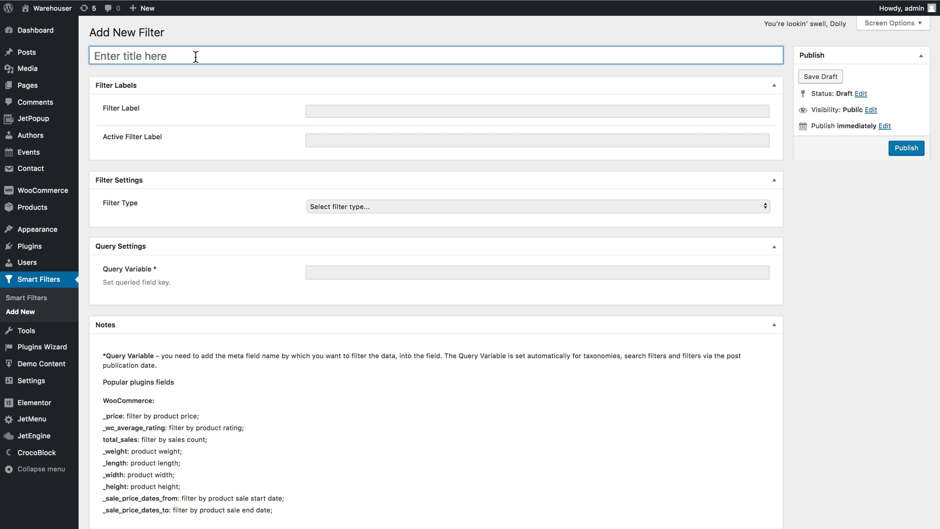
Make the filter a Search type titled 'Search Second' with placeholder 'Search Second...'
left_click(537, 207)
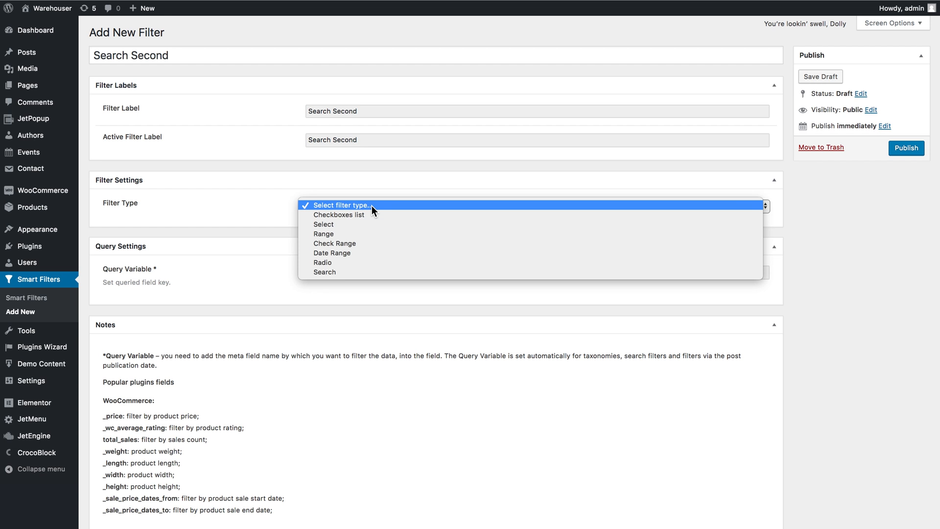
mouse_move(324, 272)
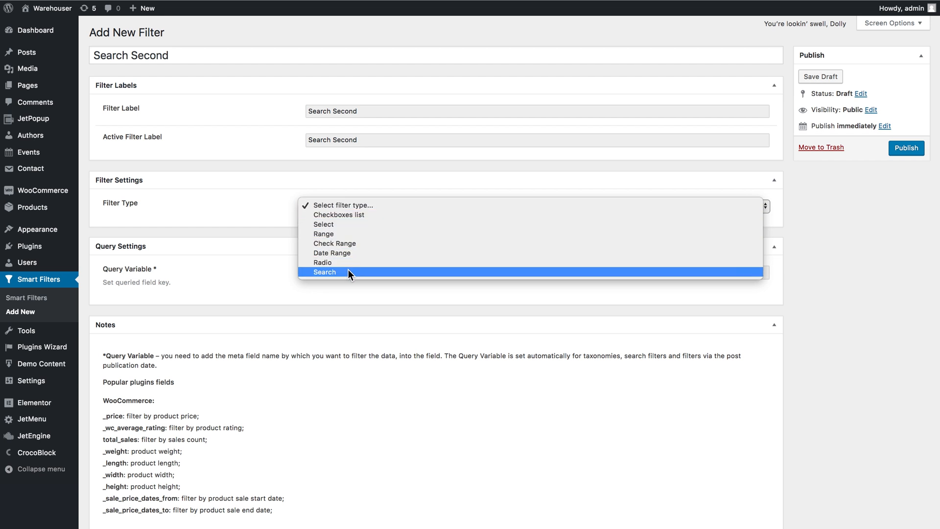
left_click(324, 272)
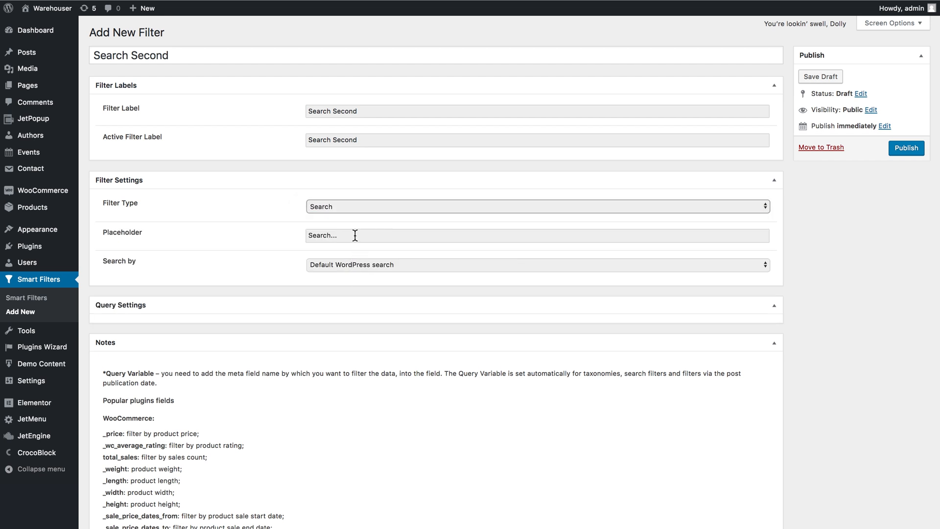
type("Search Second")
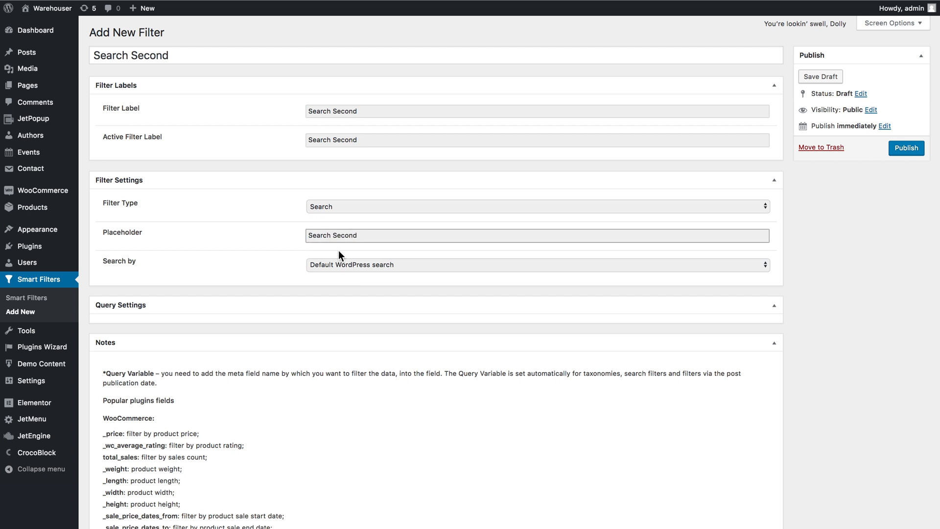
type("...")
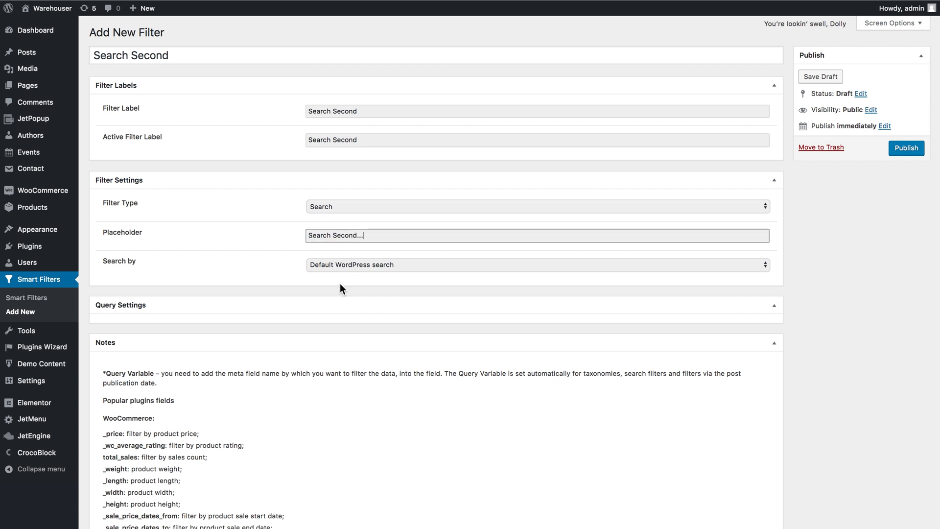
Set the Search by option so the filter searches by custom field
left_click(537, 265)
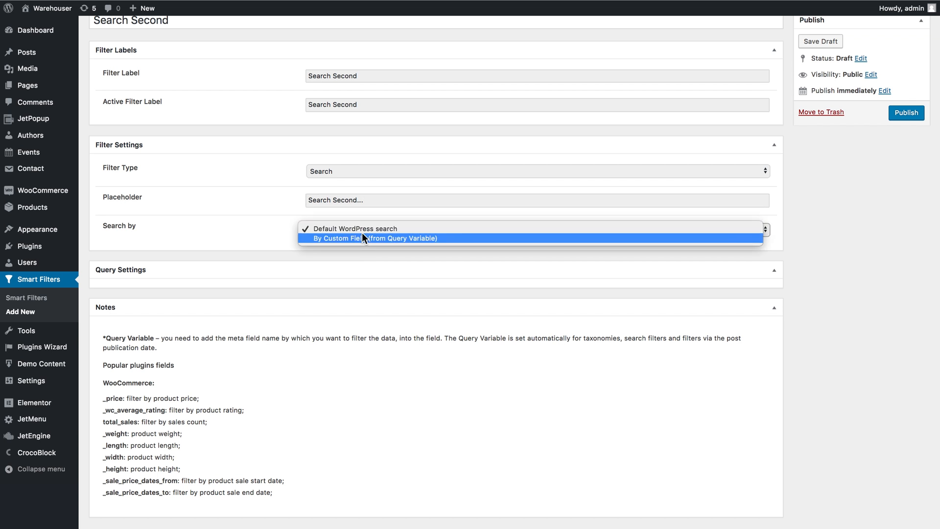
mouse_move(376, 238)
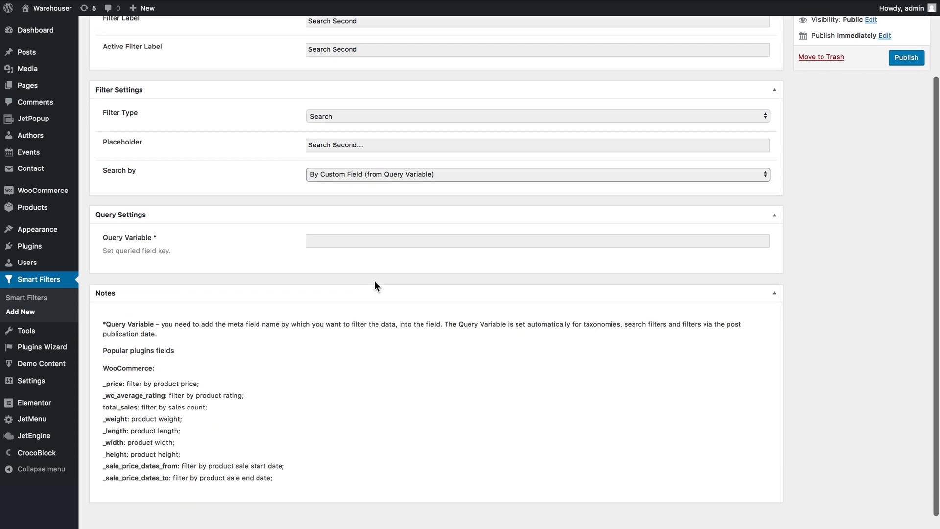
mouse_move(367, 280)
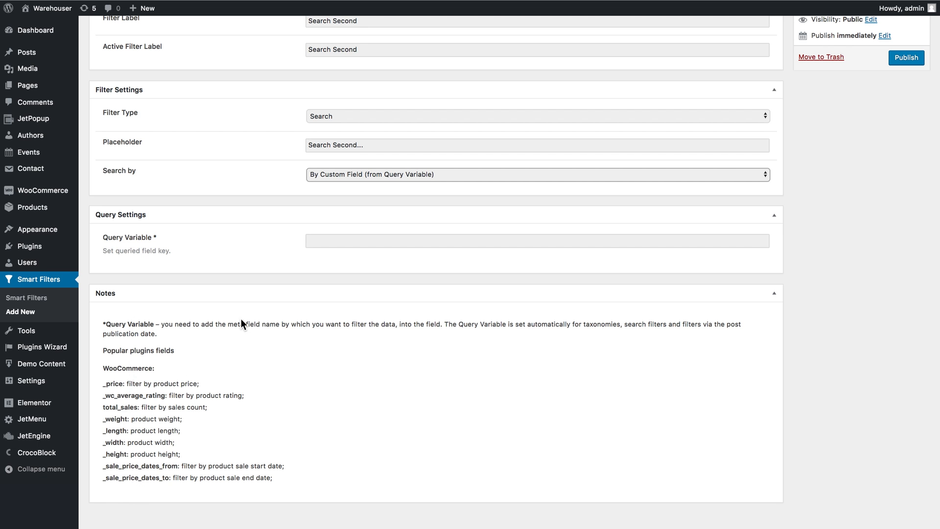
mouse_move(369, 186)
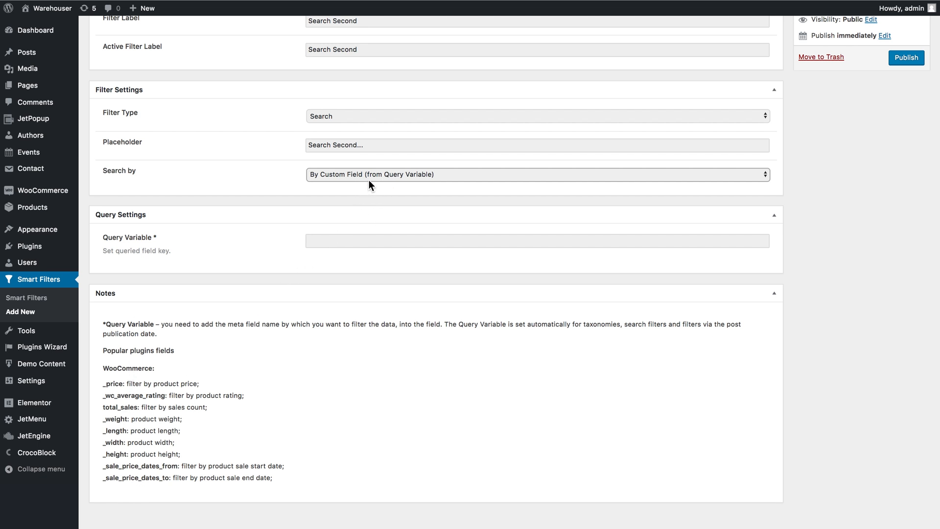
left_click(536, 174)
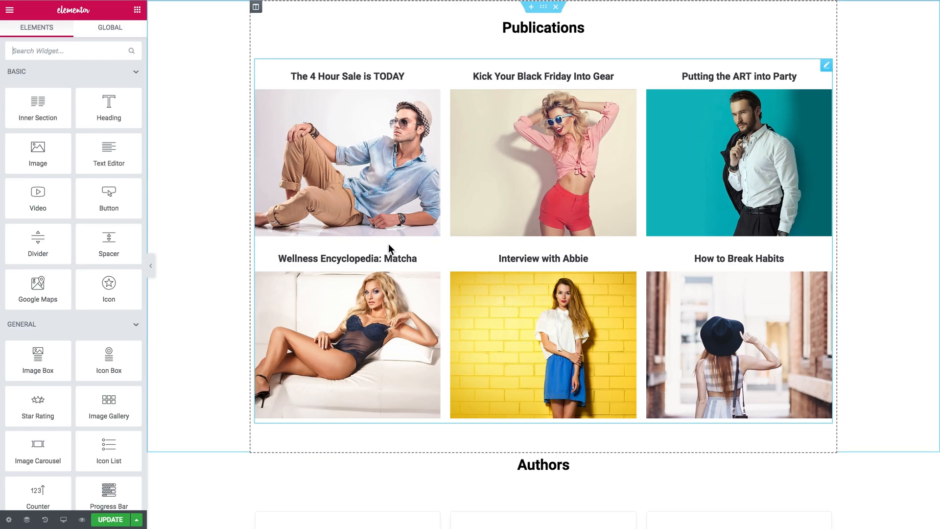
mouse_move(449, 93)
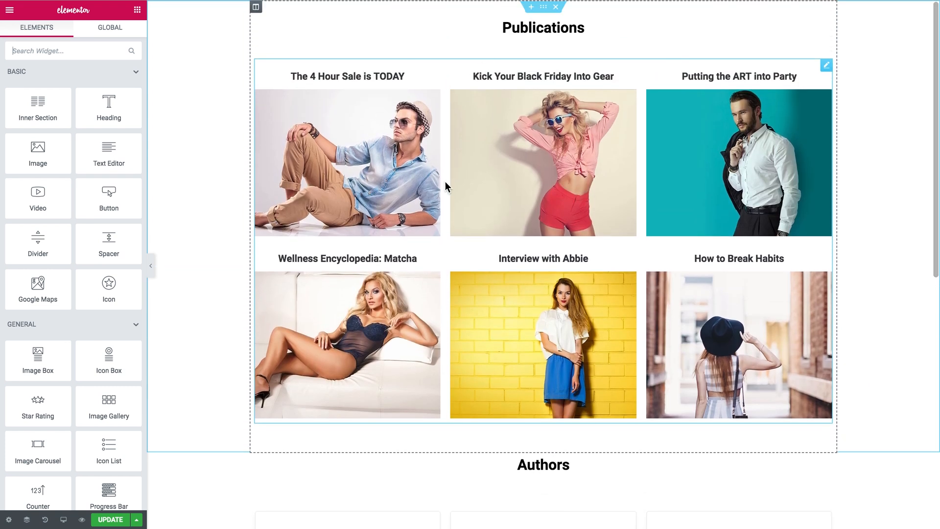
Scroll through the Publications listing grid on the page in Elementor
scroll("down", 3)
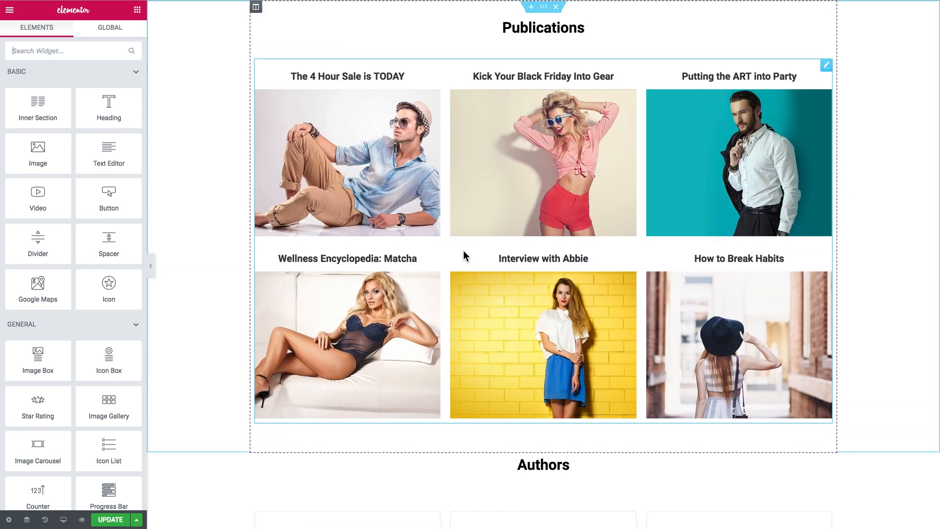
mouse_move(451, 92)
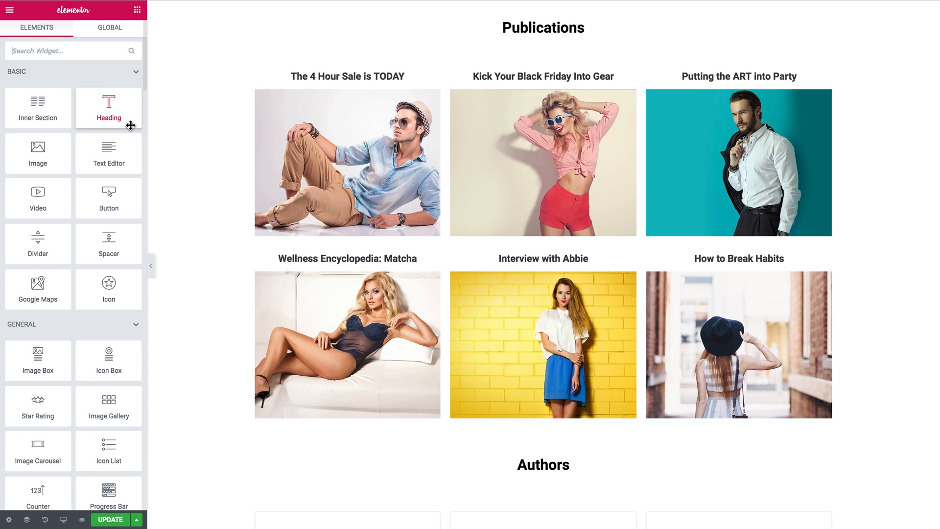
Add a Search Filter widget above the Publications grid using the Search filter for JetEngine
type("se")
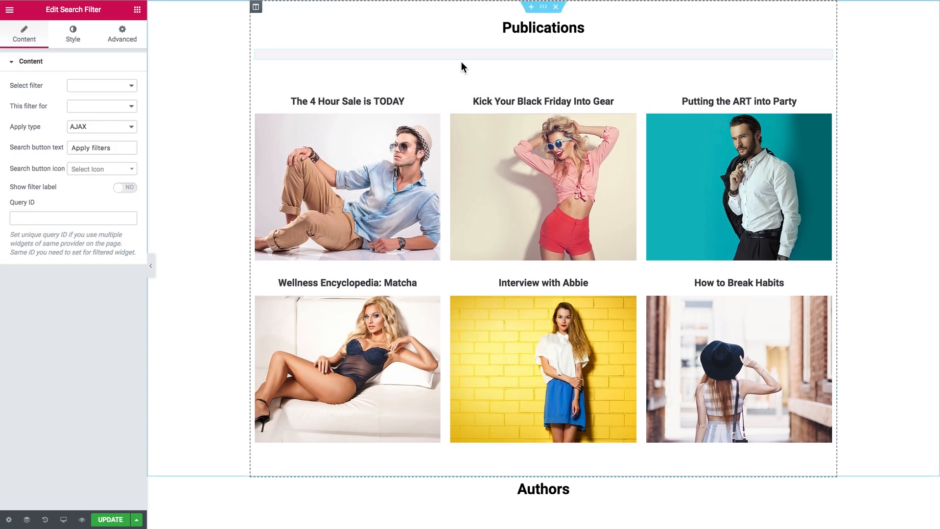
left_click(101, 85)
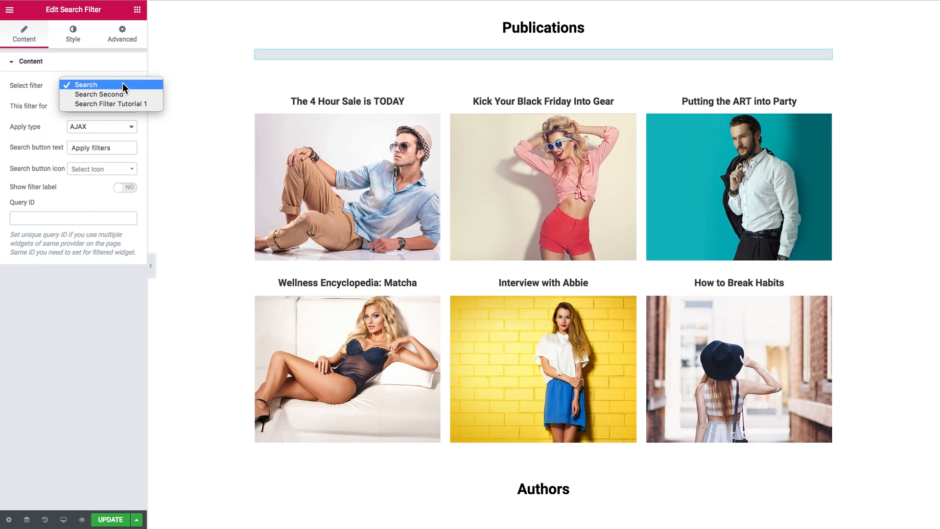
left_click(101, 106)
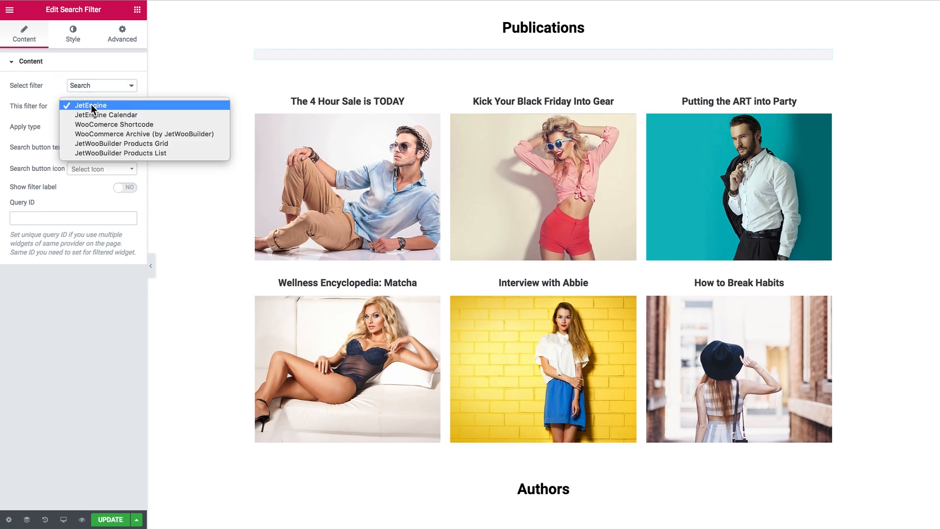
left_click(91, 105)
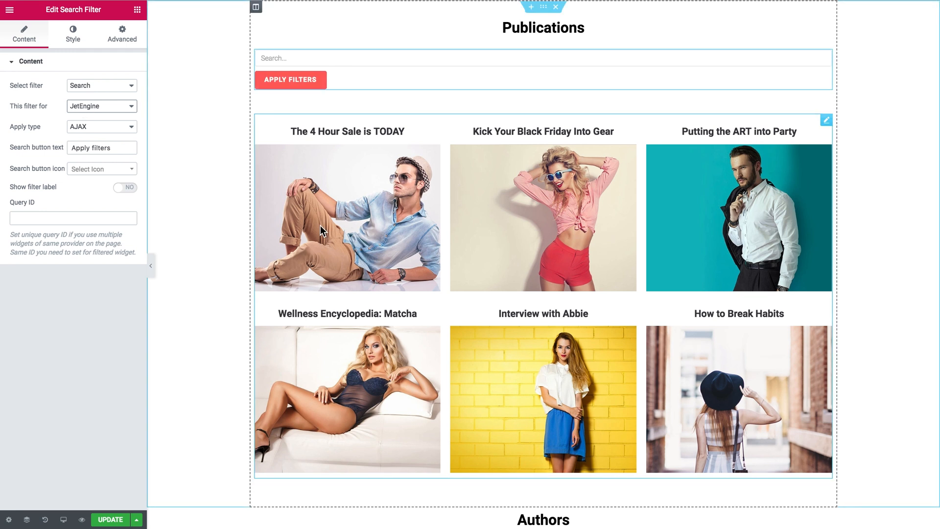
scroll("down", 3)
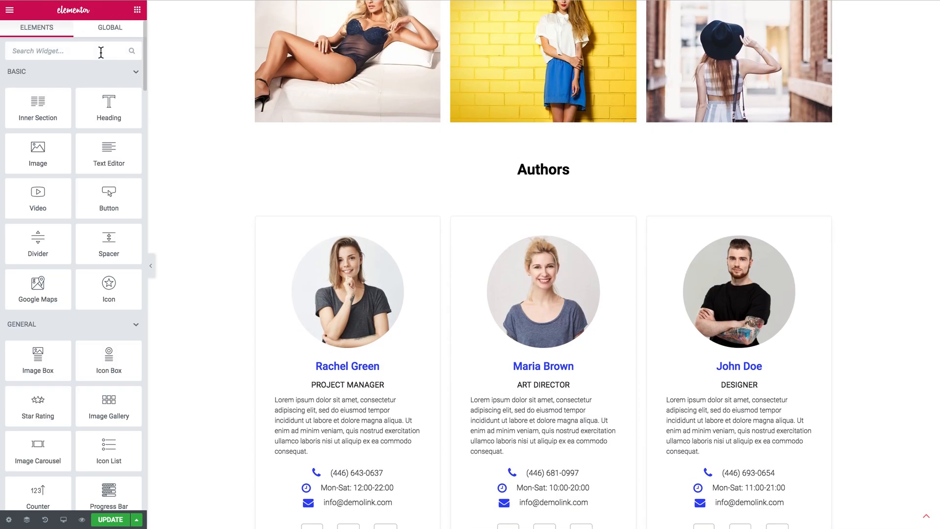
Add a Search Filter widget under Authors using the Search Second filter for JetEngine
type("seax")
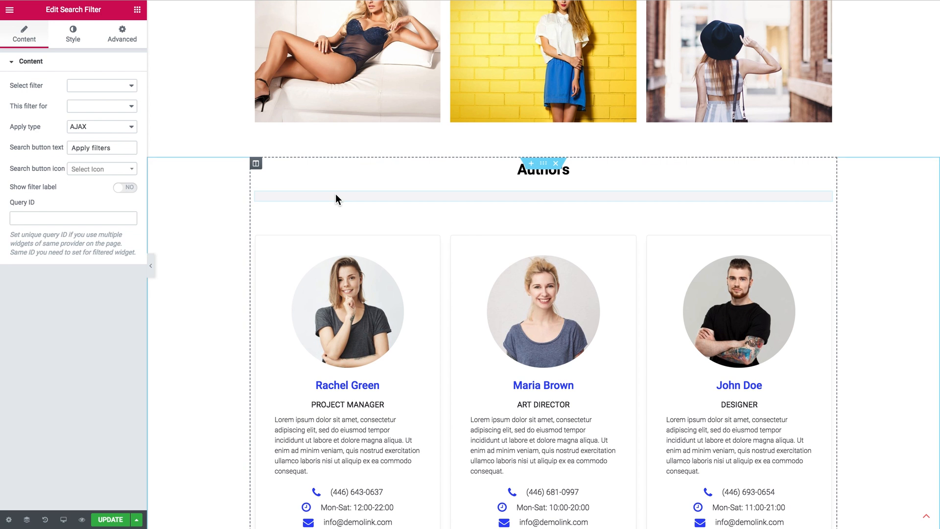
left_click(101, 85)
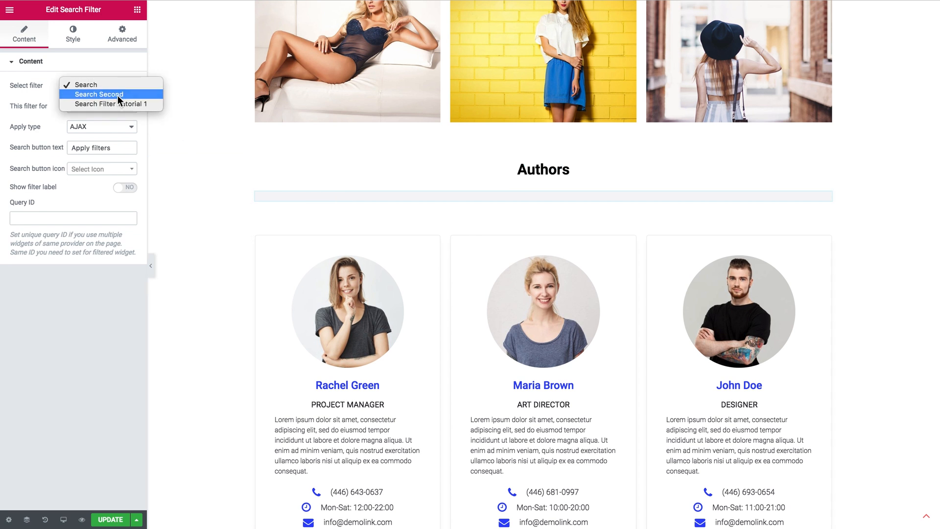
left_click(100, 94)
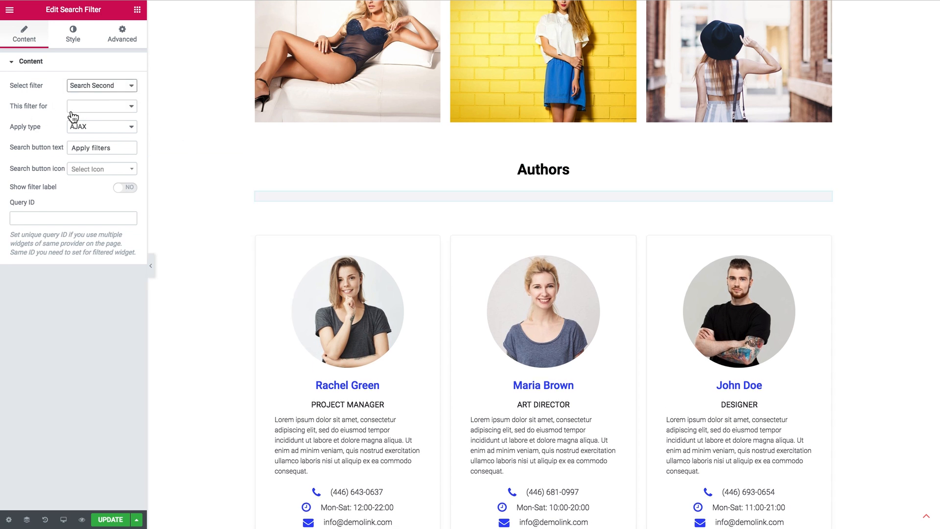
left_click(101, 106)
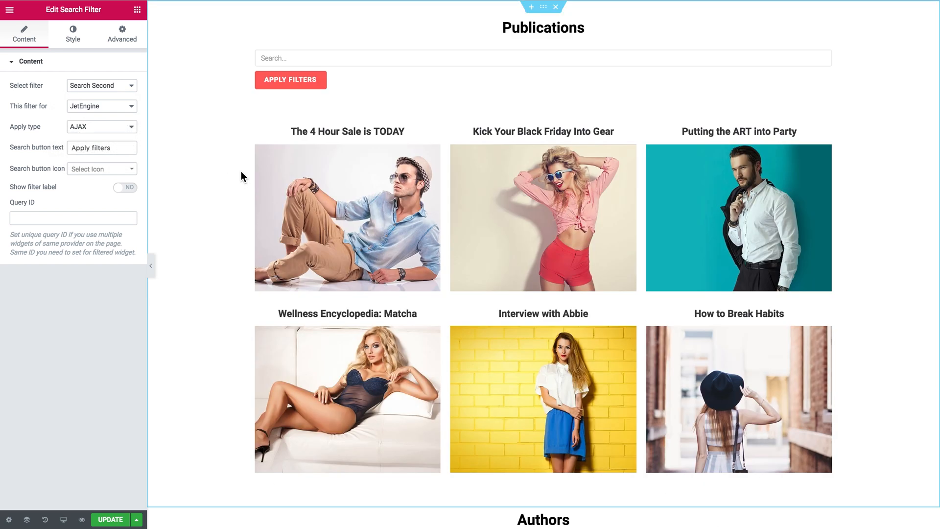
left_click(543, 58)
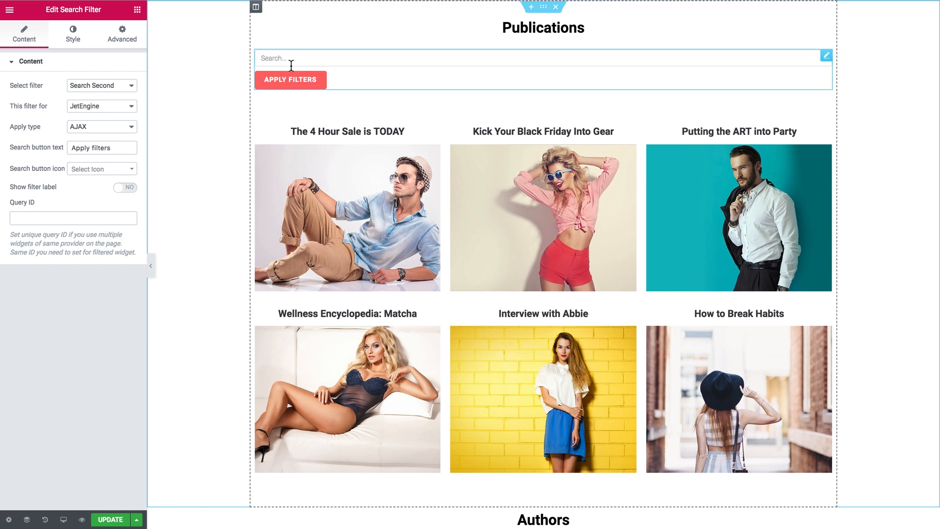
scroll("down", 3)
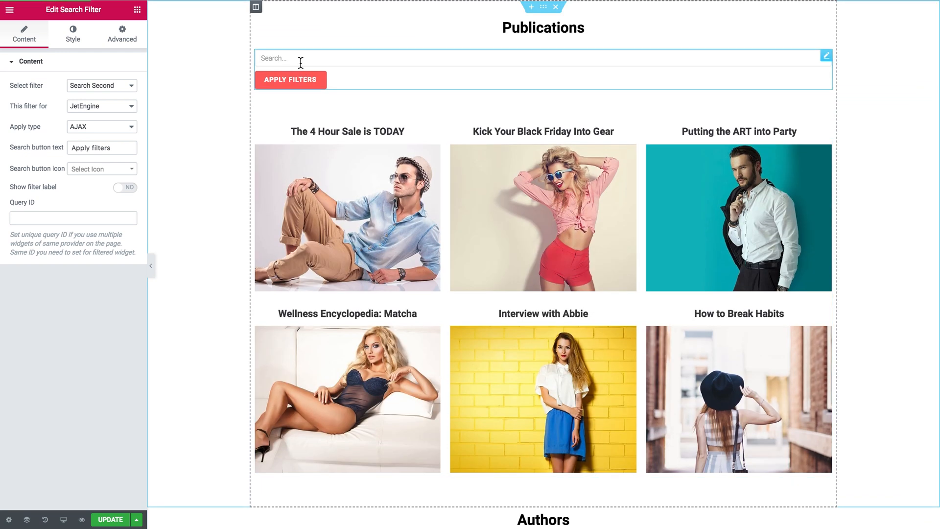
scroll("down", 3)
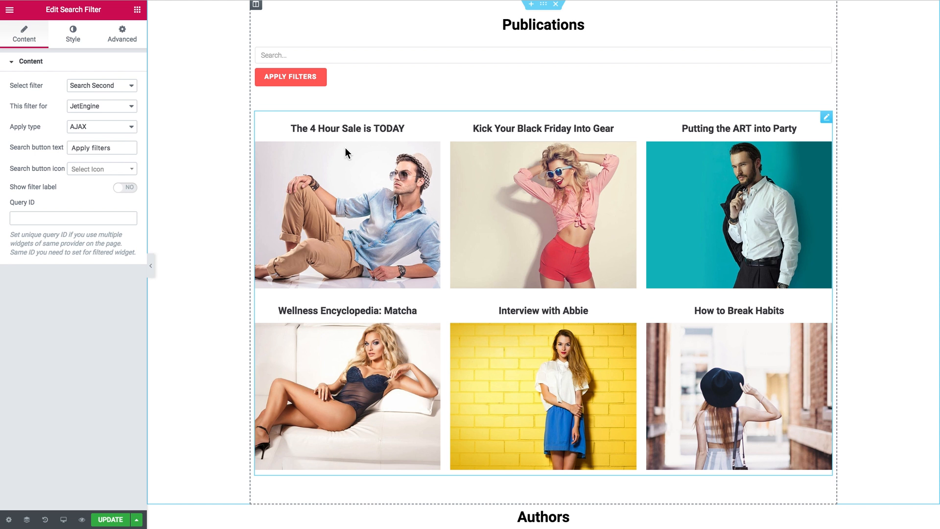
mouse_move(793, 128)
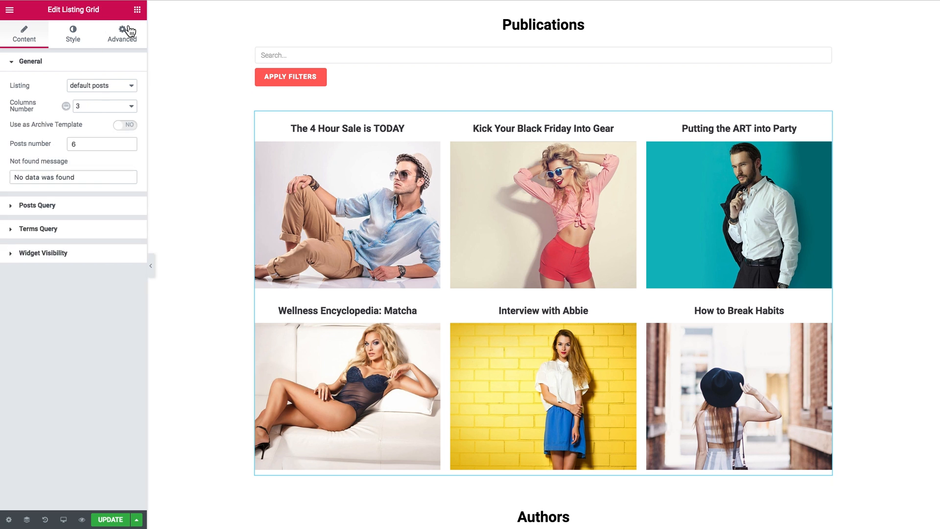
Give the Publications listing grid the CSS ID grid-1 in its Advanced settings
left_click(122, 34)
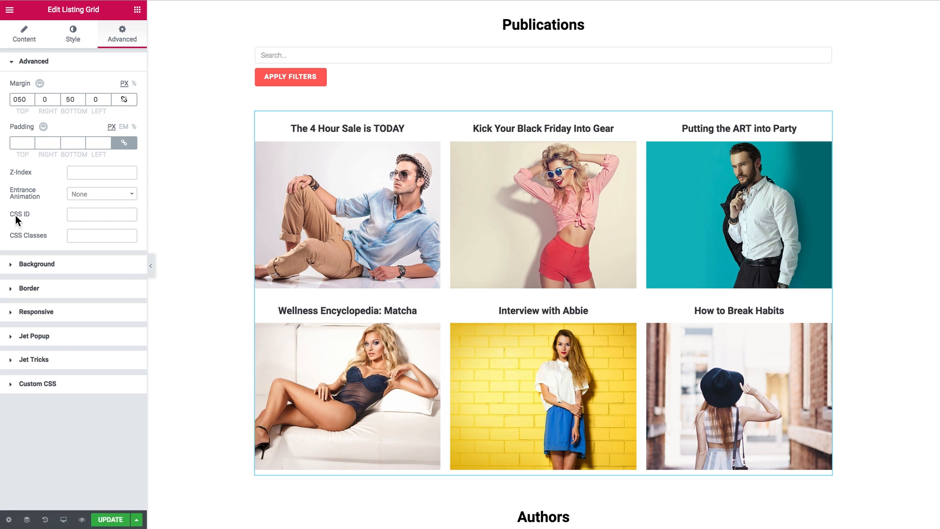
left_click(101, 215)
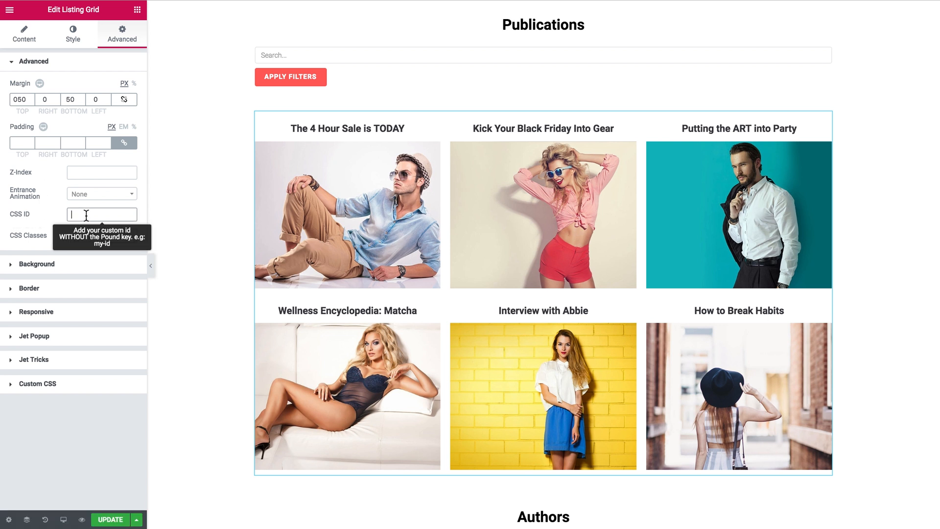
type("grid-1")
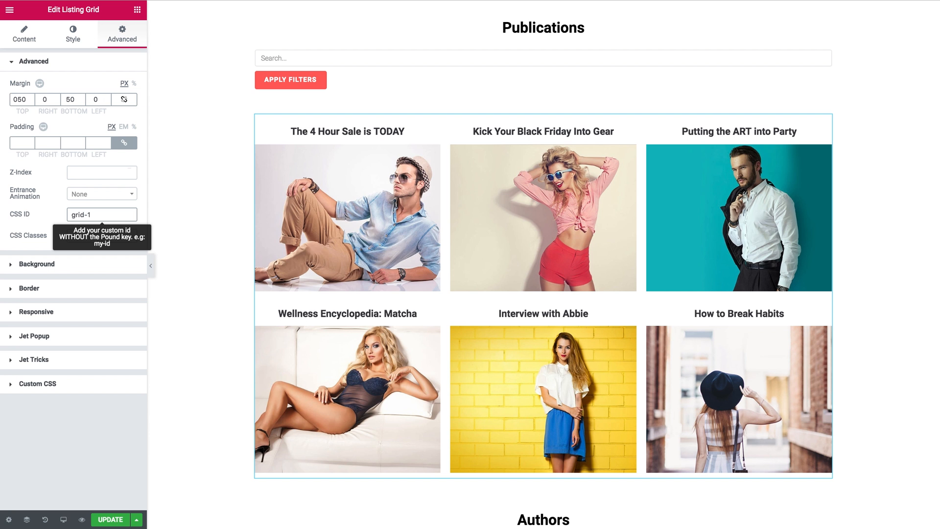
mouse_move(28, 240)
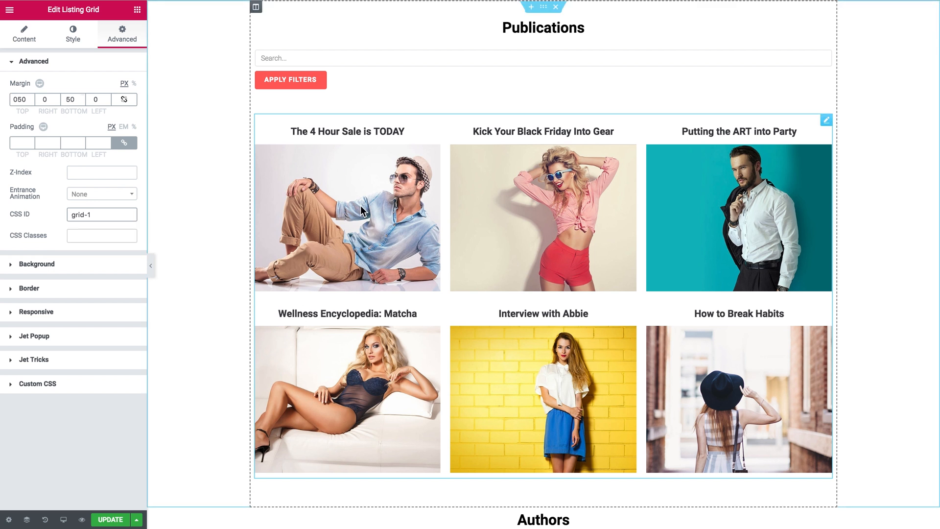
mouse_move(372, 154)
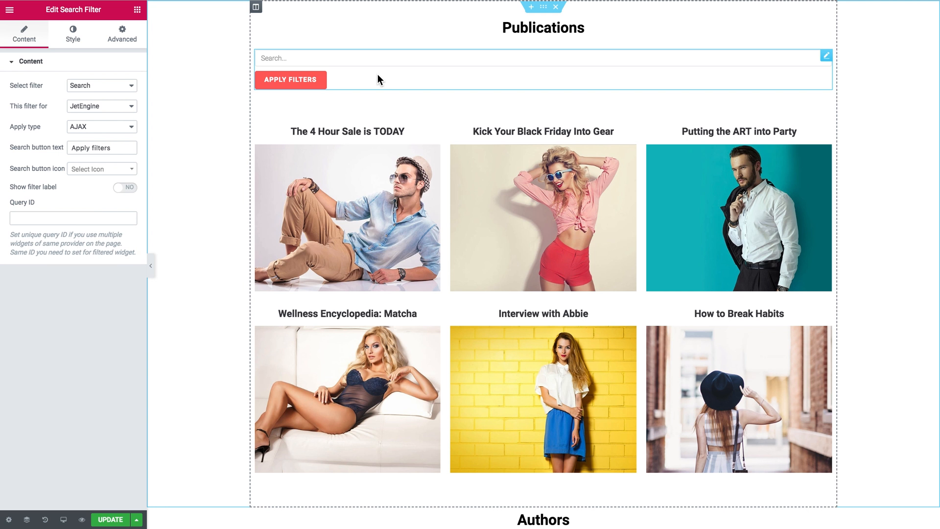
mouse_move(367, 78)
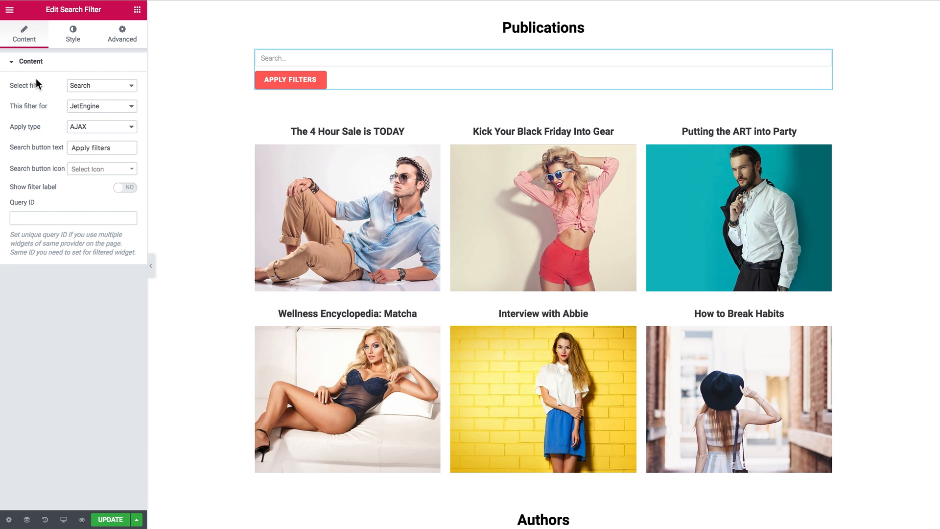
mouse_move(47, 207)
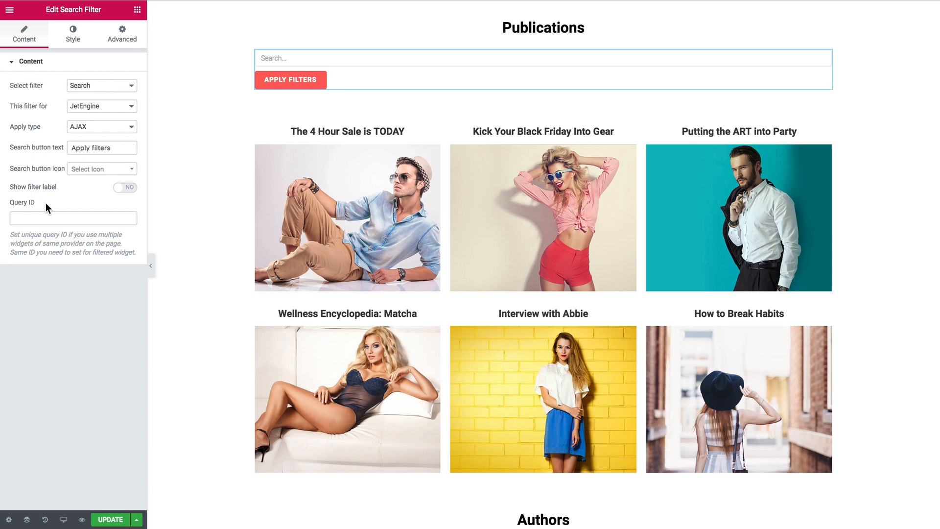
Give the Publications search filter the query ID grid-1 to match its grid
left_click(72, 218)
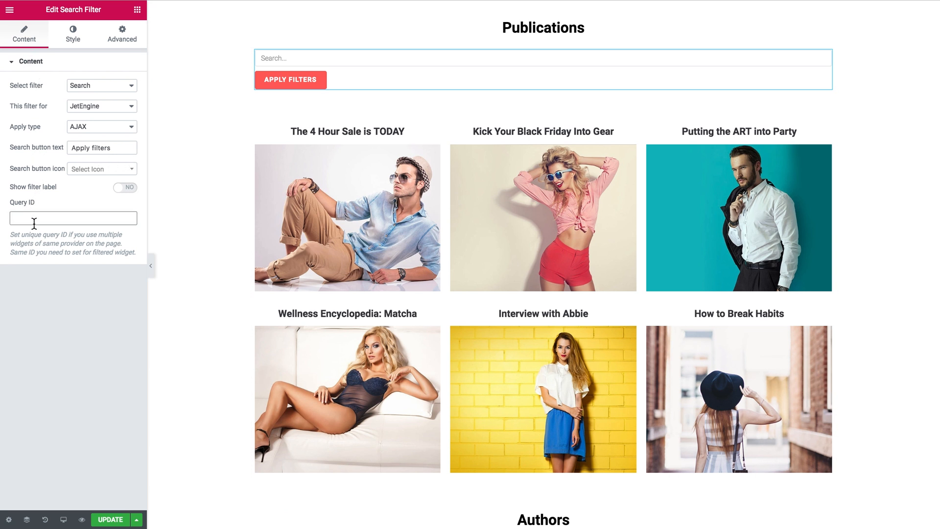
type("grid-1")
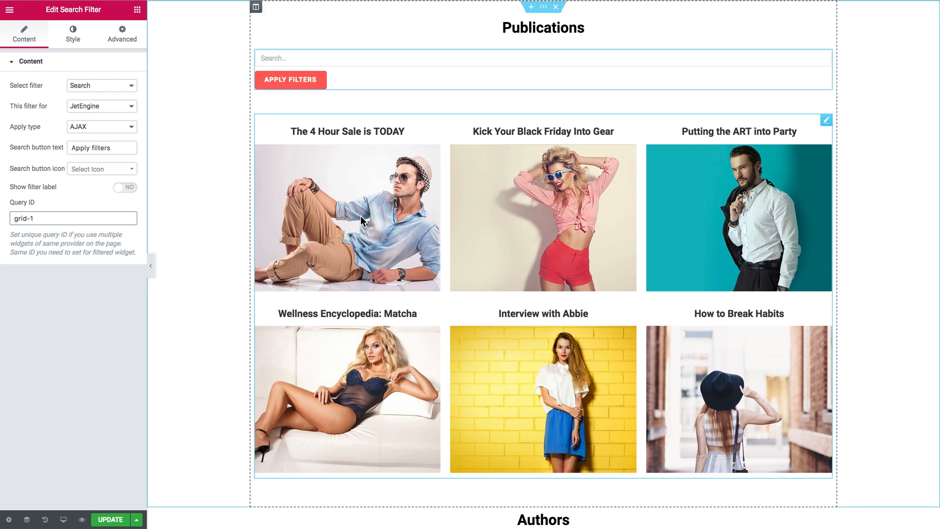
Give the Authors listing grid the CSS ID grid-2 in its Advanced settings
scroll("down", 3)
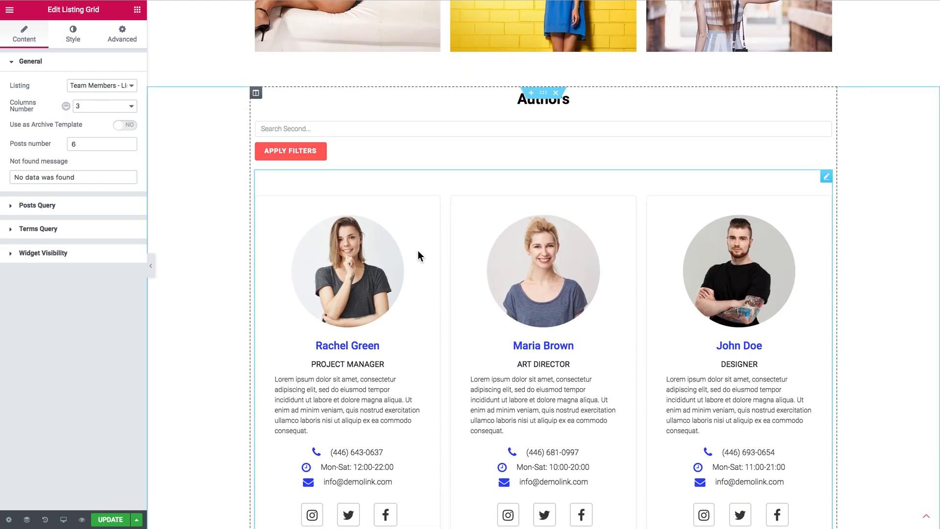
left_click(122, 34)
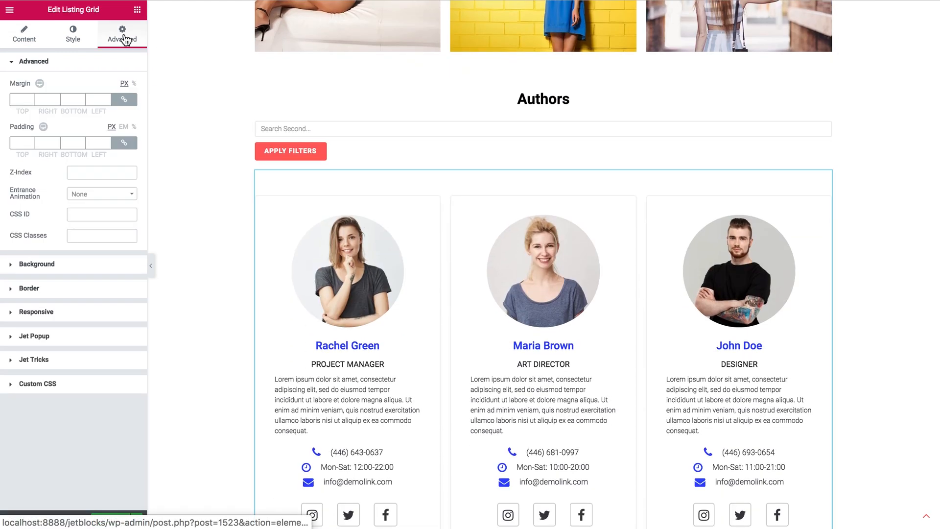
type("grid-1")
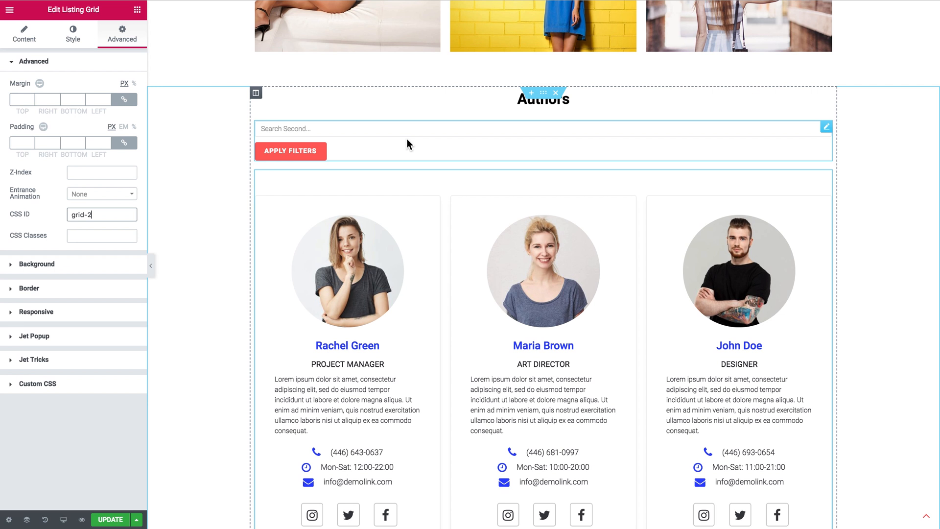
Give the Authors search filter the query ID grid-2 to match the Authors grid
left_click(539, 128)
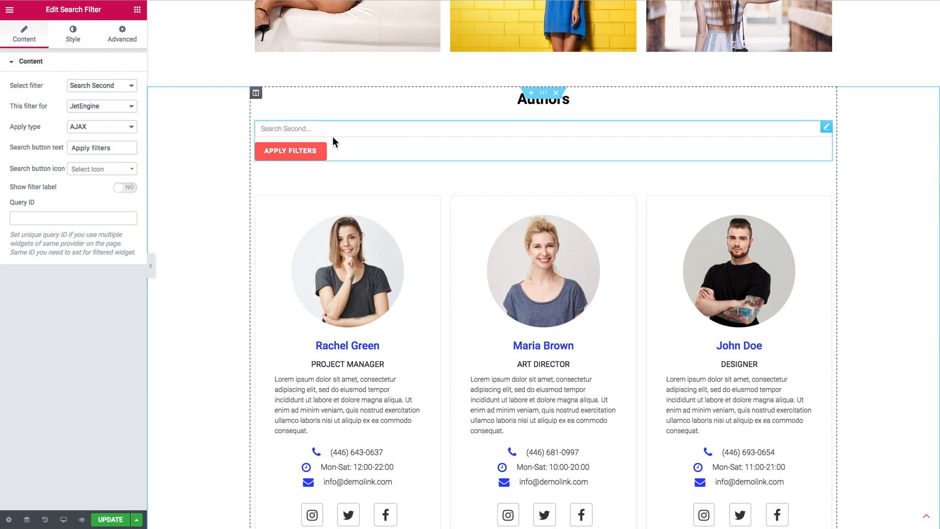
mouse_move(350, 142)
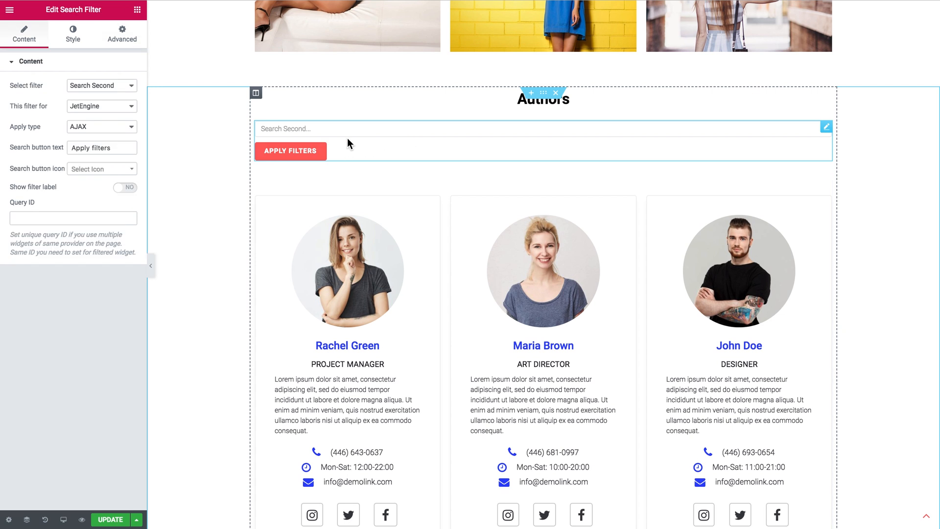
mouse_move(296, 137)
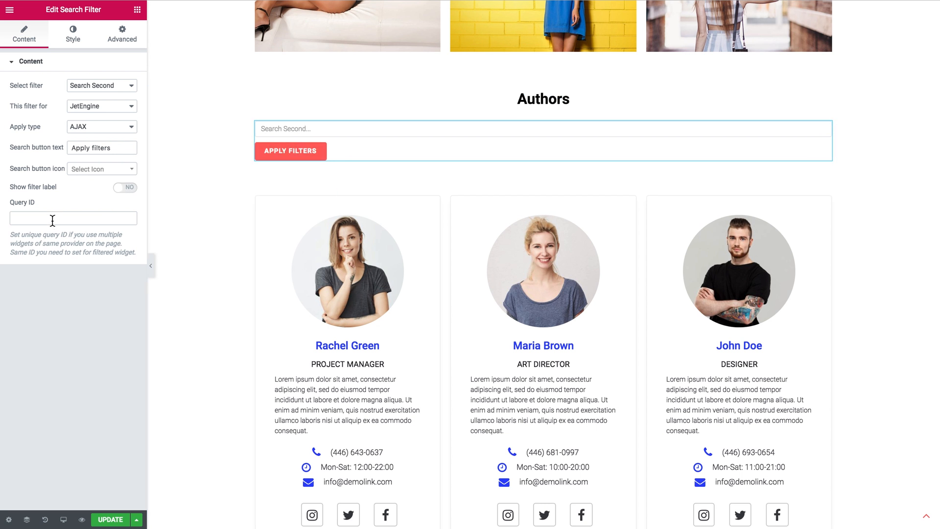
type("grid-1")
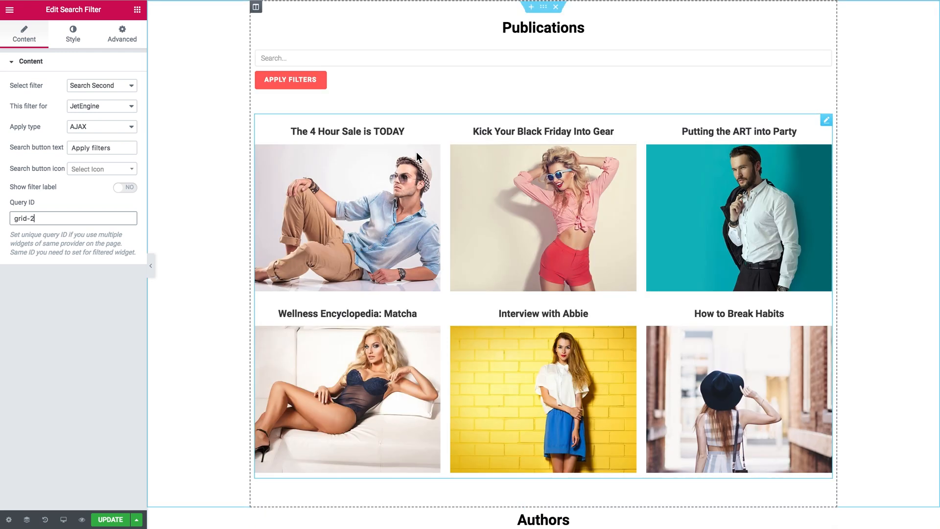
mouse_move(270, 395)
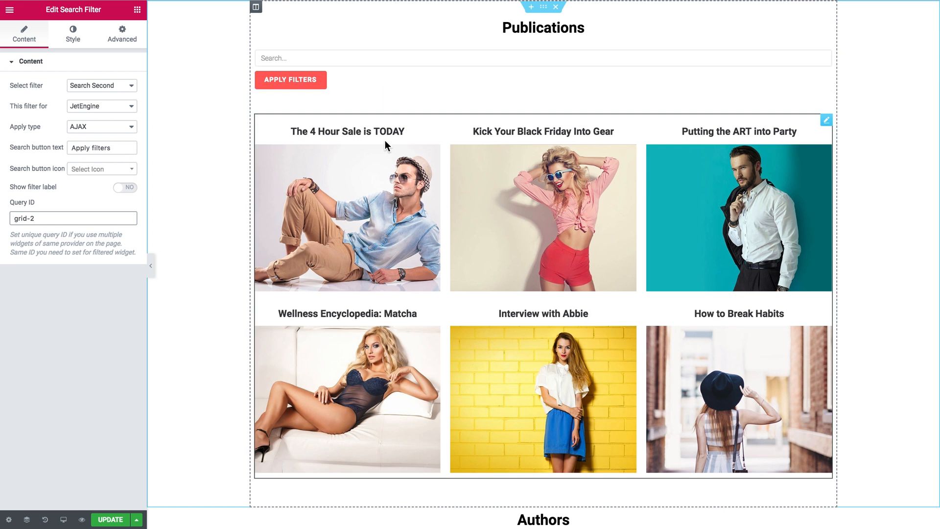
scroll("down", 3)
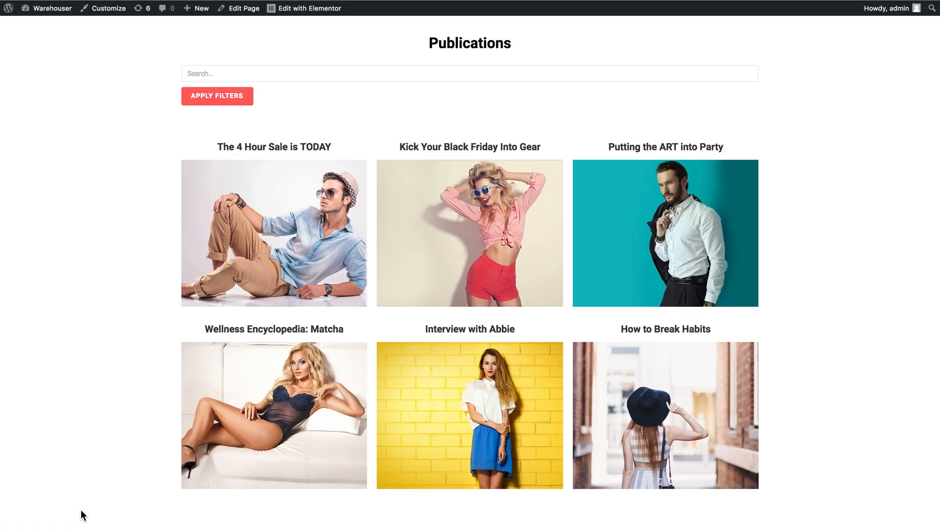
mouse_move(174, 116)
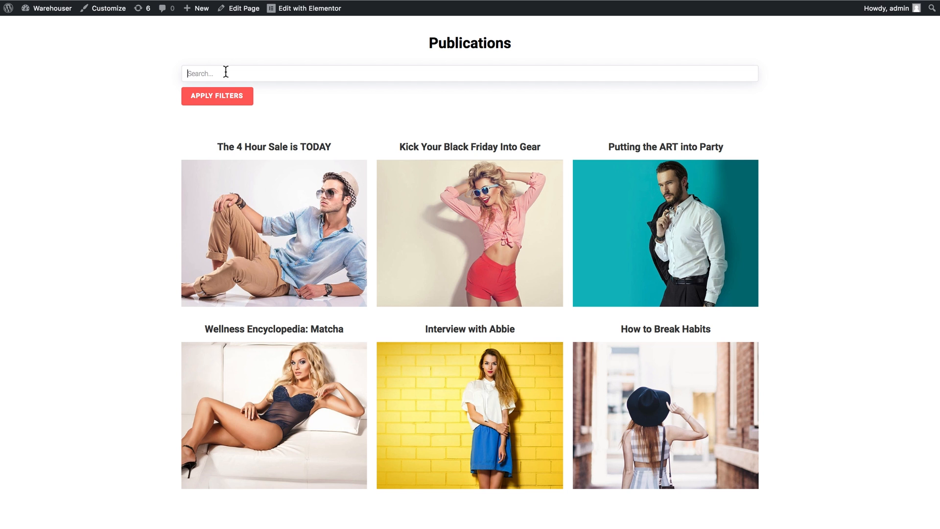
Search 'the' in the live Publications search box and confirm the grid shows only matching posts
type("the")
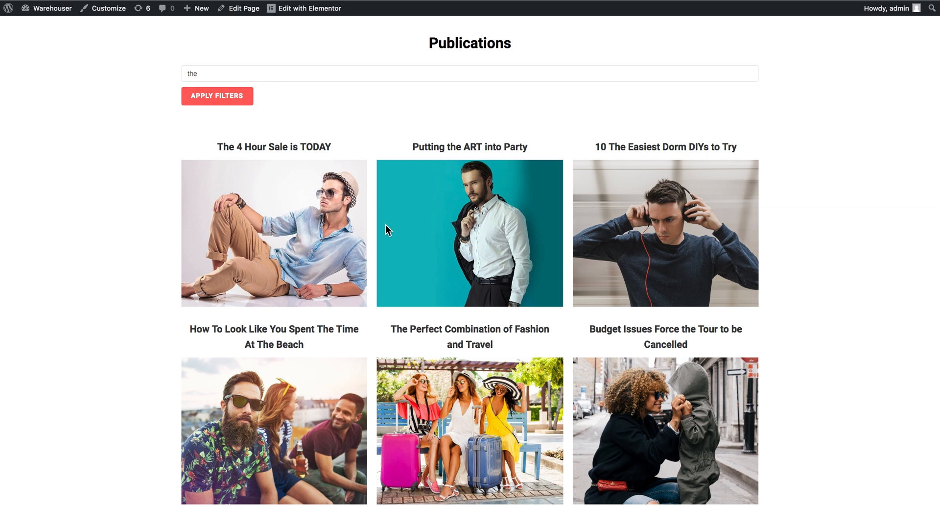
scroll("down", 3)
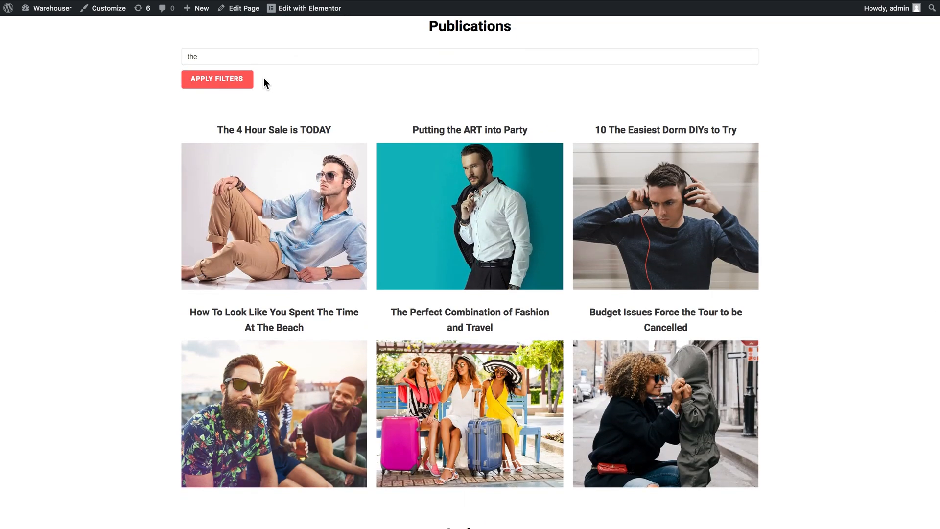
mouse_move(306, 133)
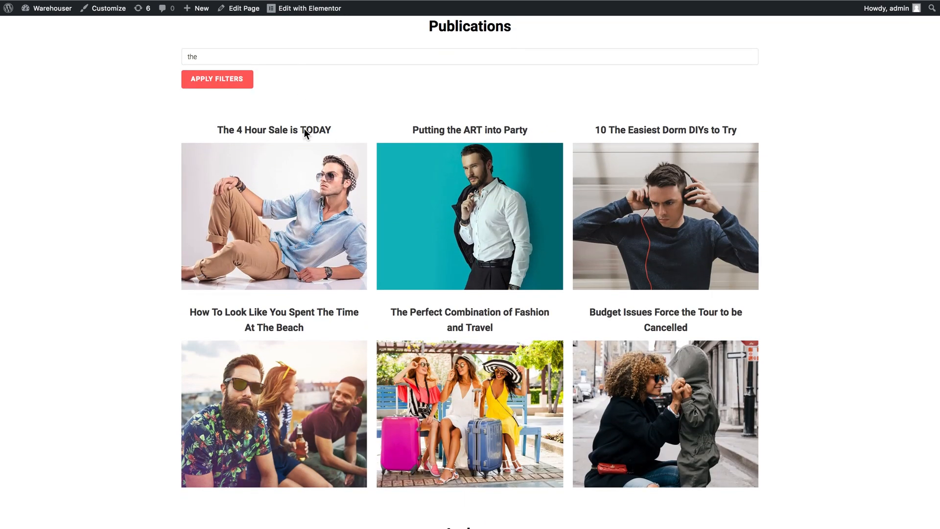
mouse_move(301, 236)
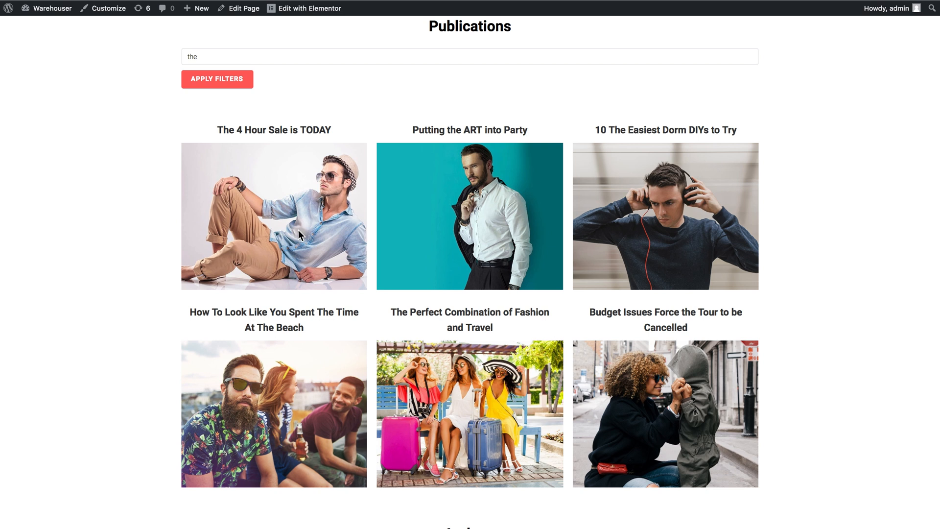
scroll("down", 3)
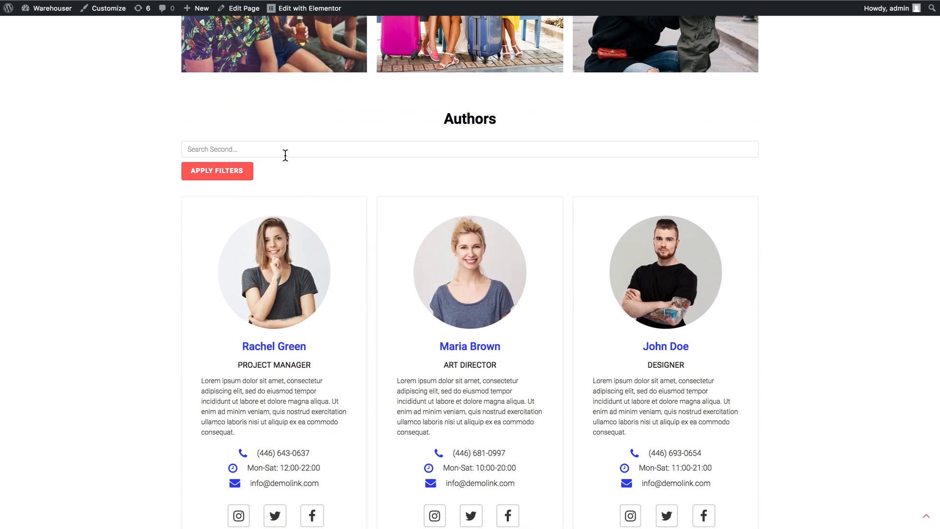
Search the Authors grid for 'rachel' and apply, narrowing it to the Rachel Green card
type("rachel")
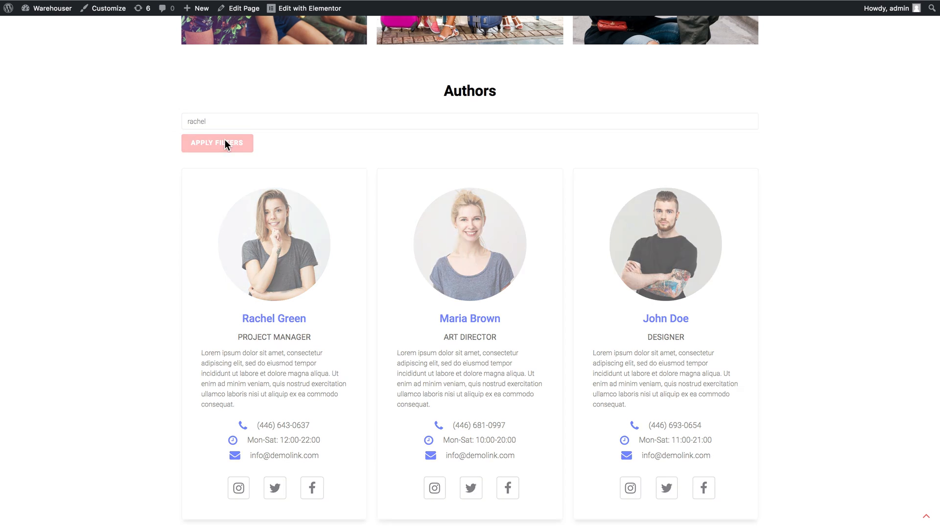
left_click(216, 143)
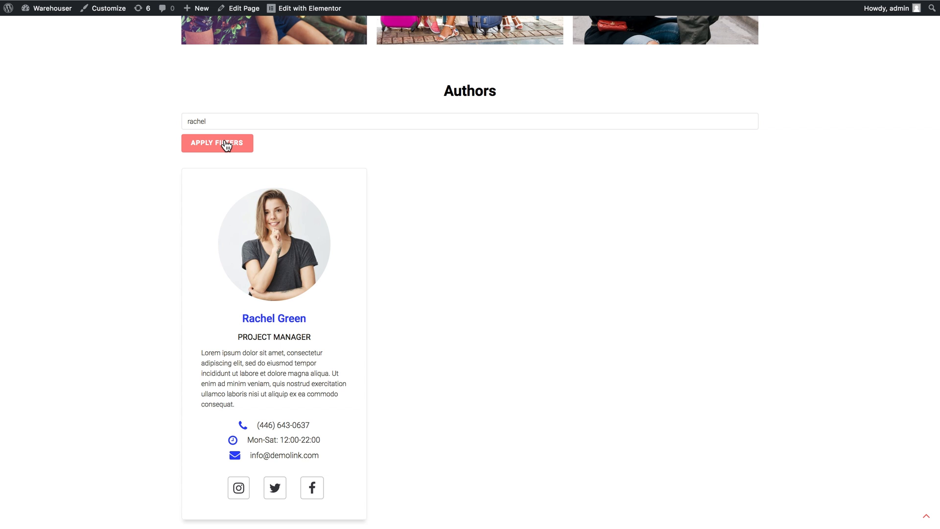
mouse_move(370, 373)
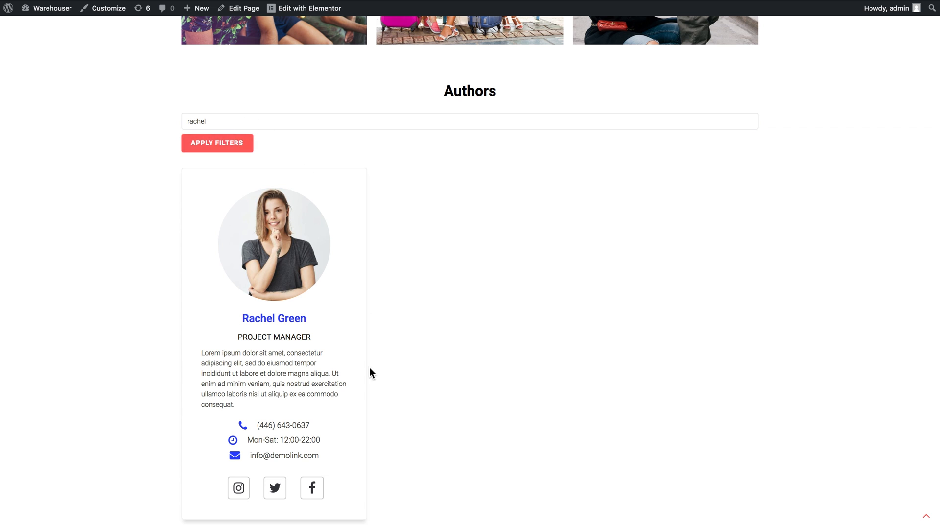
mouse_move(322, 353)
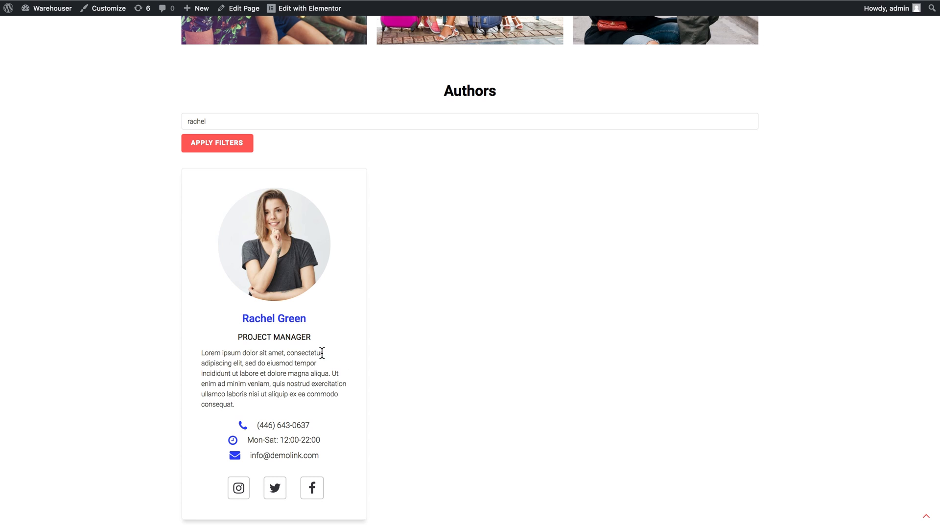